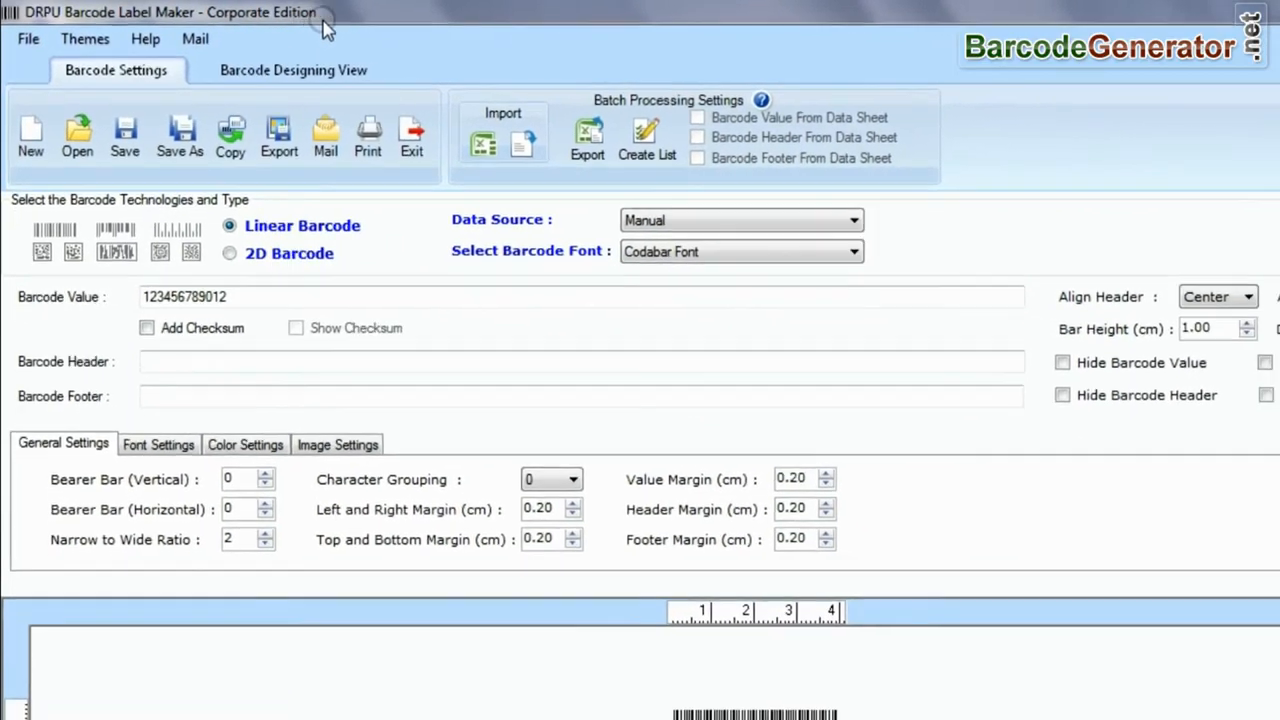
click(731, 204)
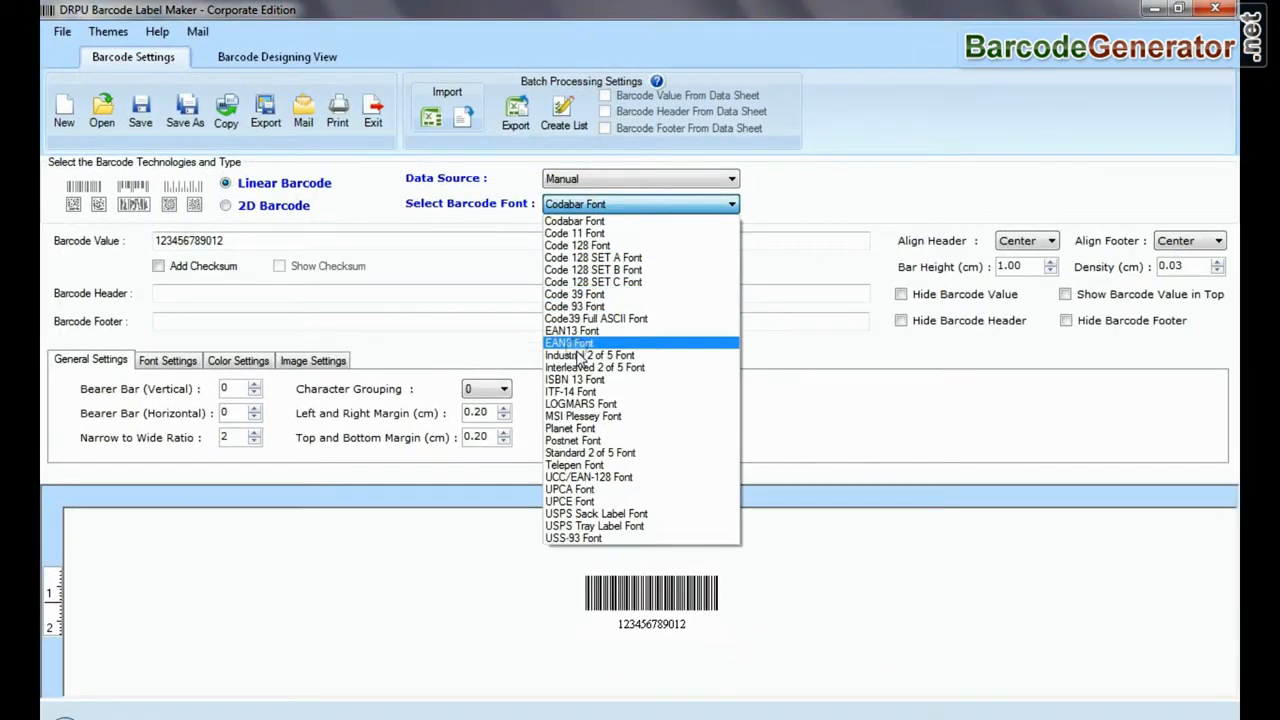
click(224, 205)
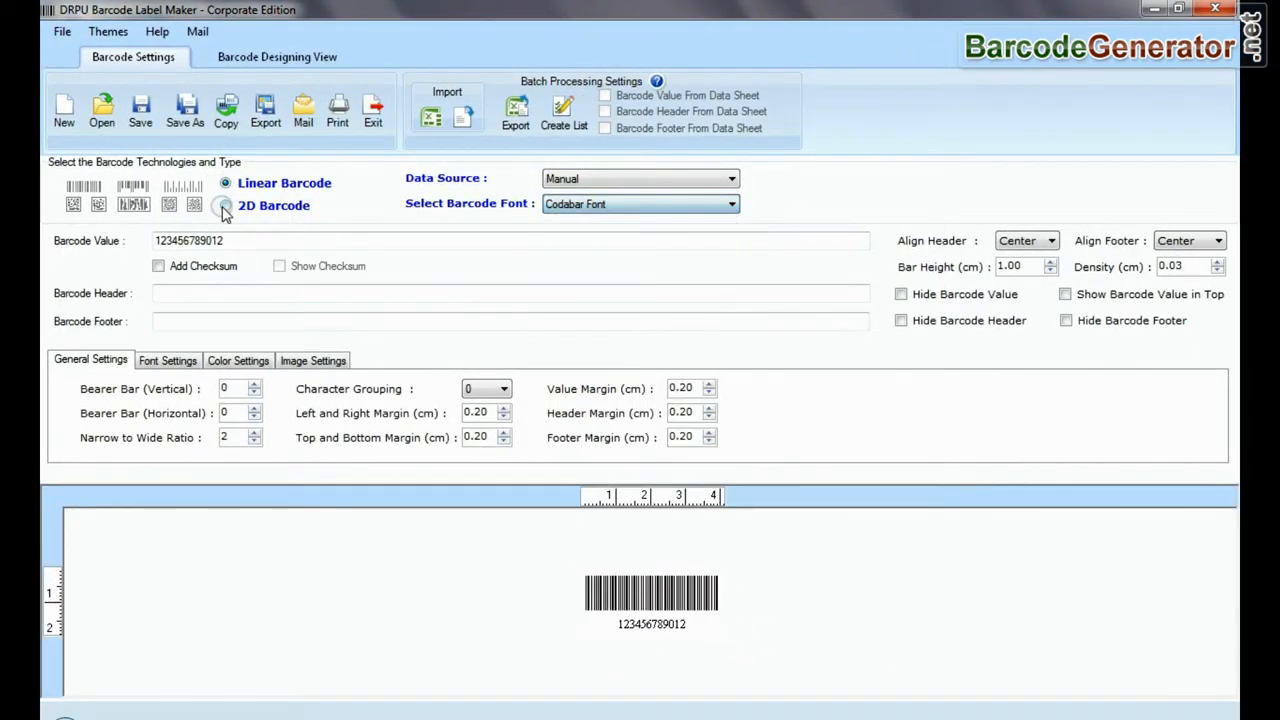
click(225, 205)
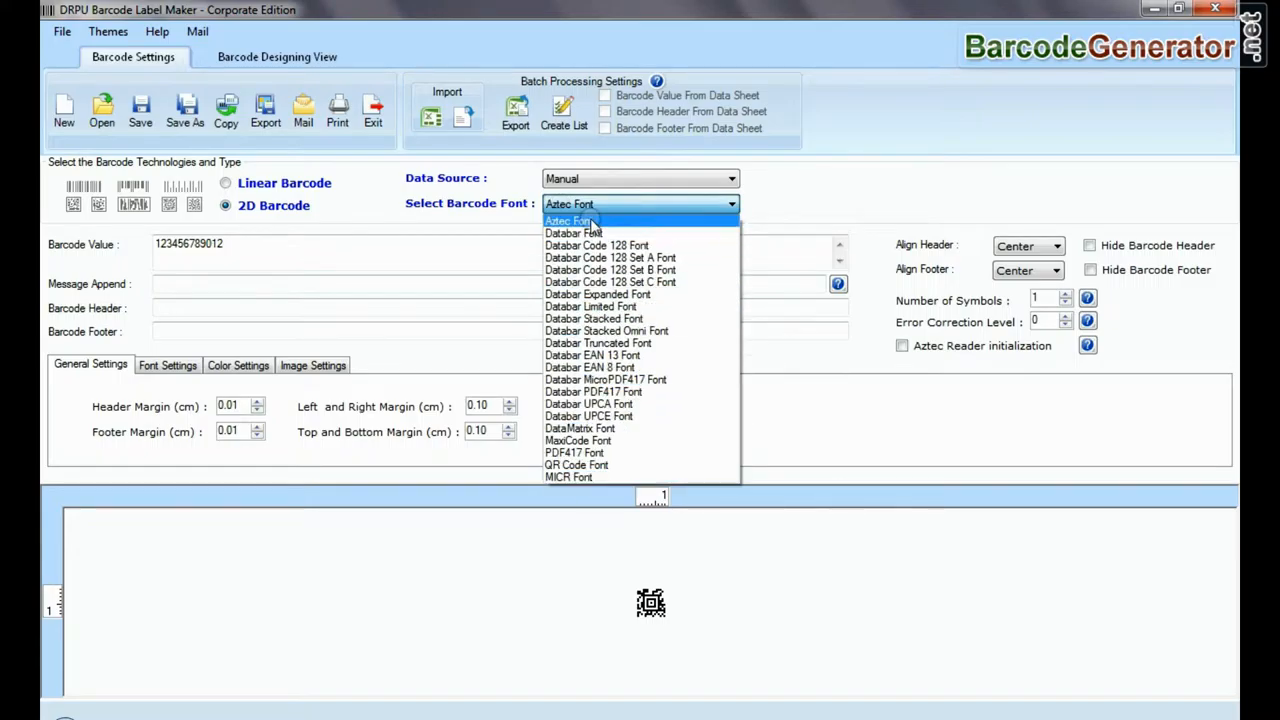
click(226, 183)
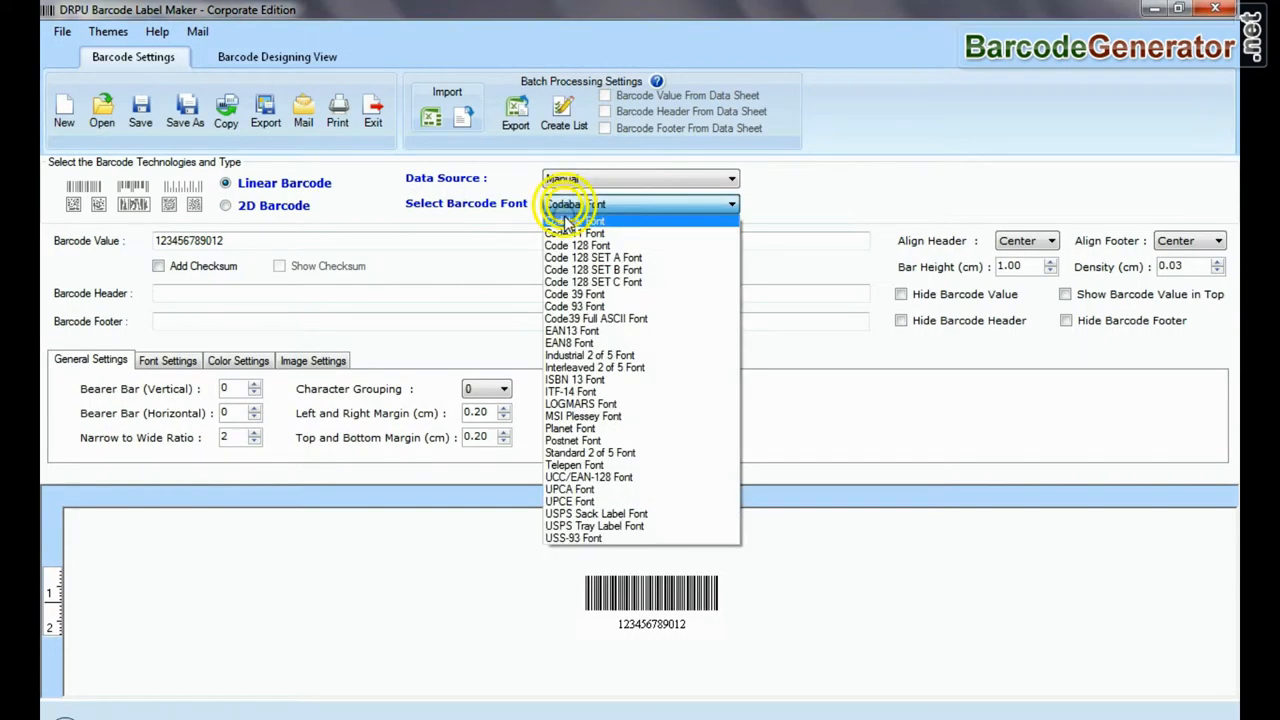
mouse_move(582, 416)
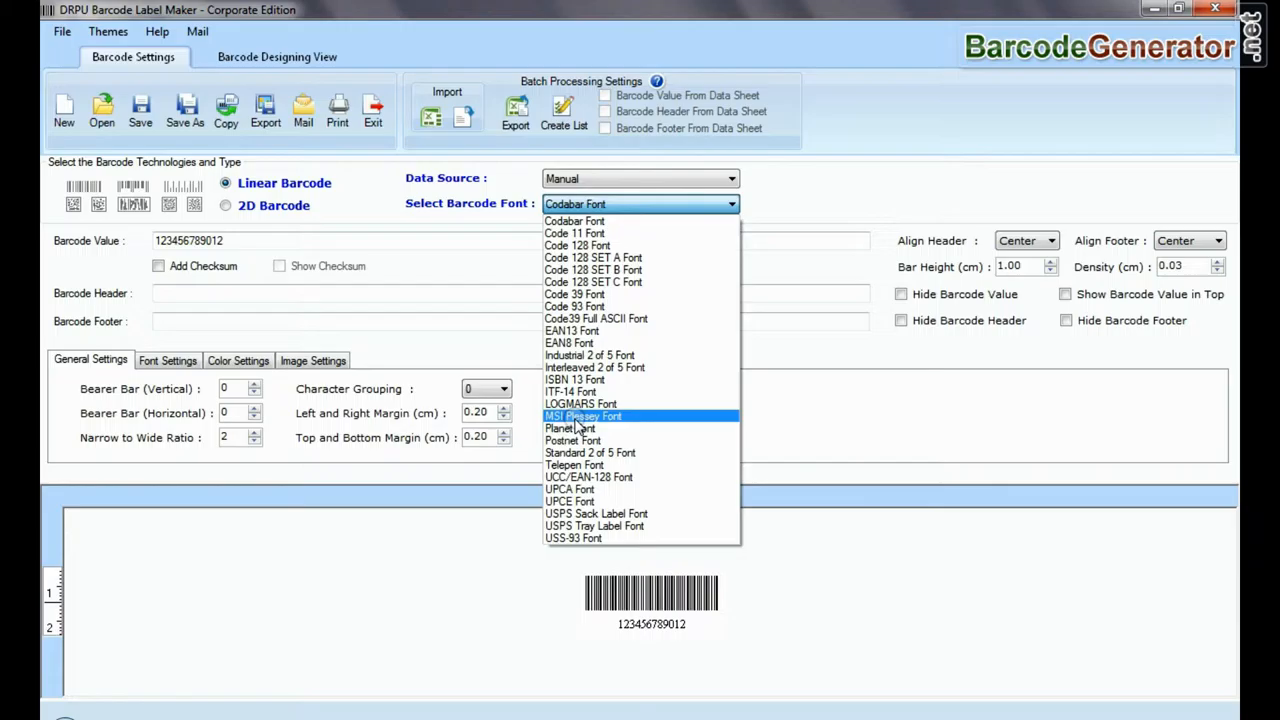
mouse_move(573, 538)
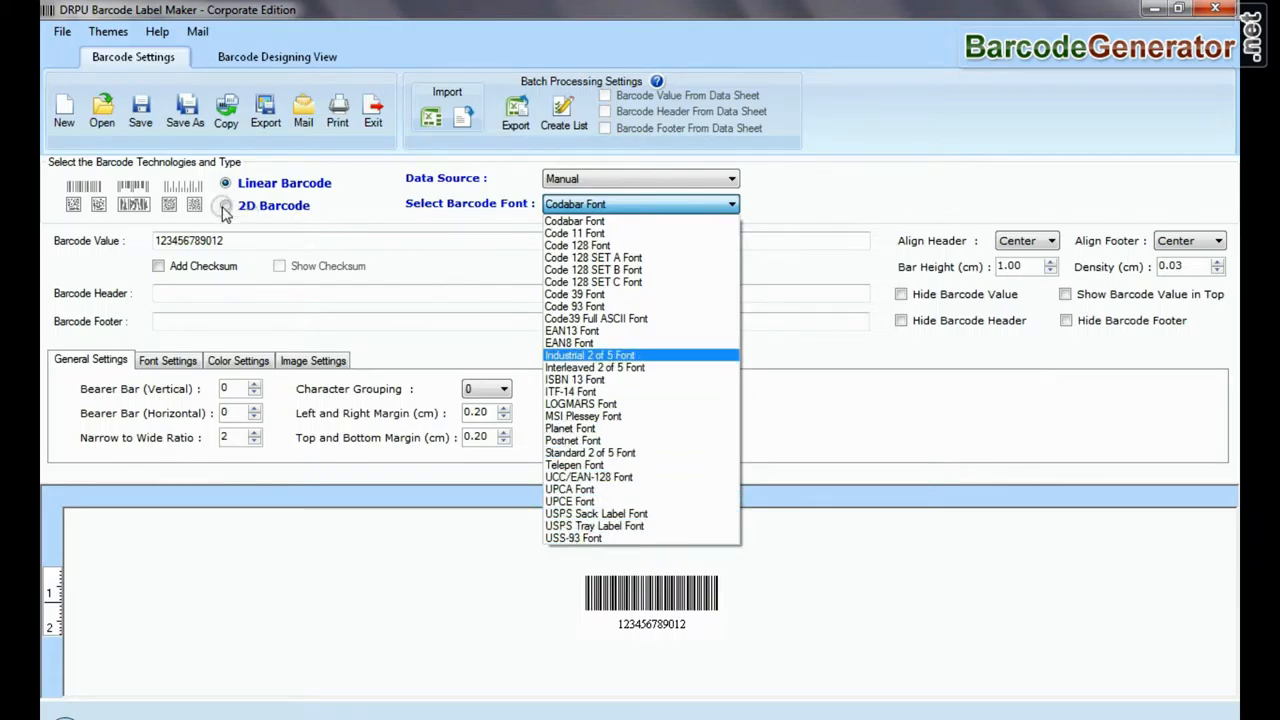
click(226, 205)
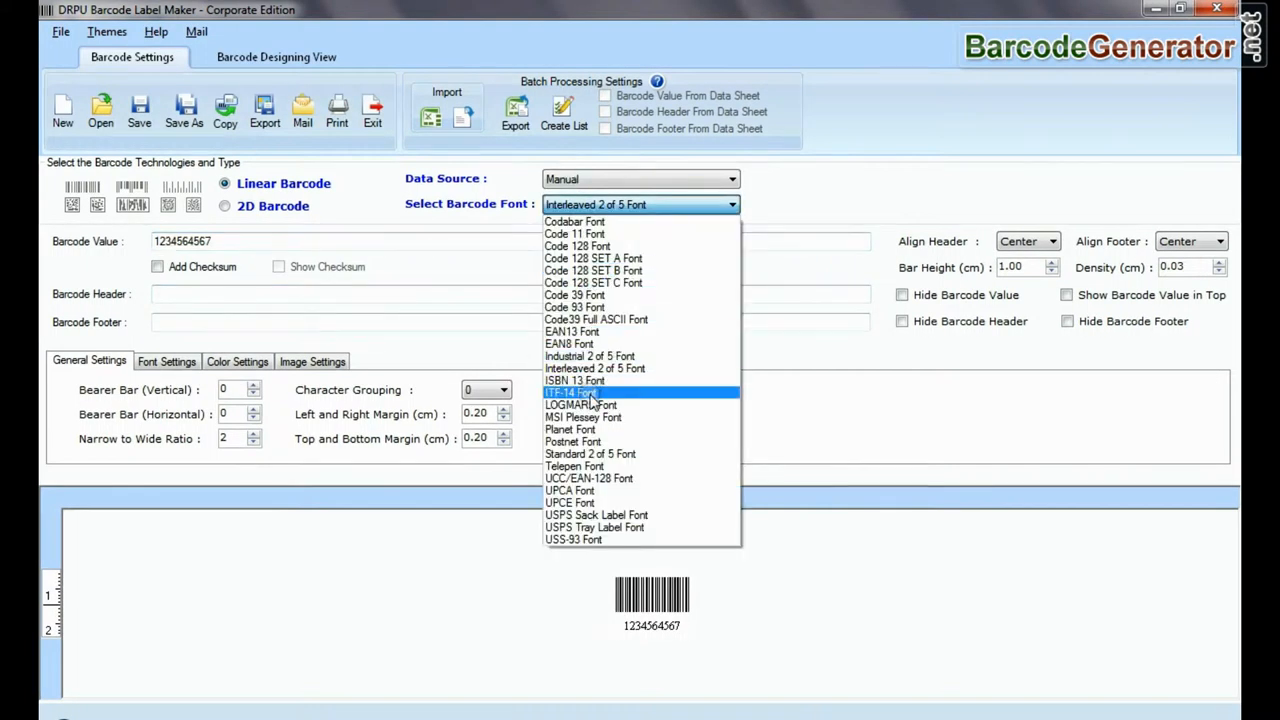
click(569, 490)
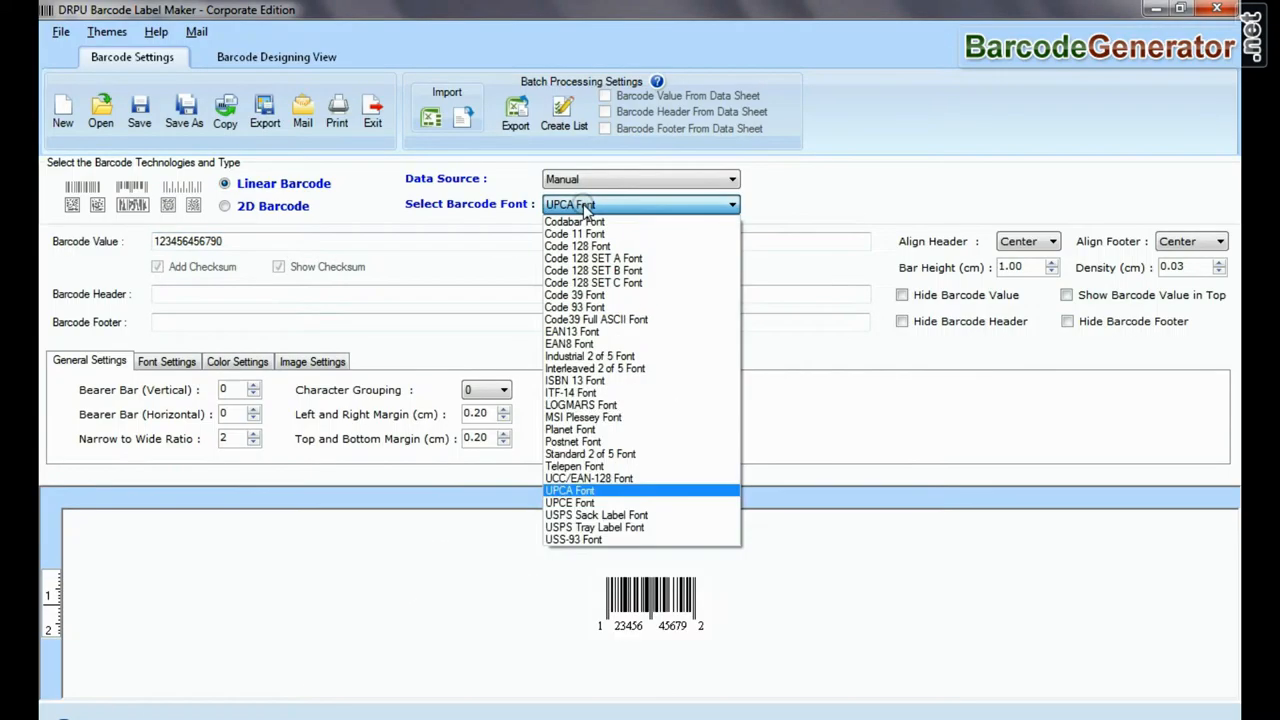
click(571, 392)
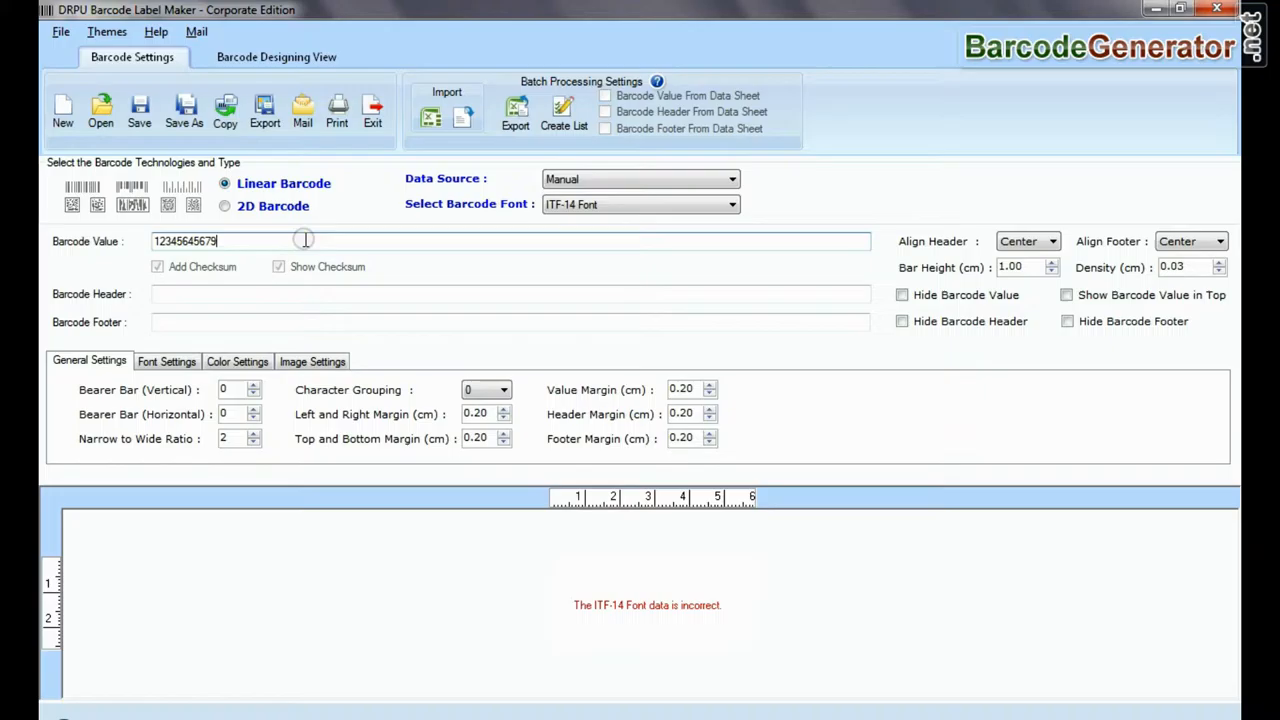
text(sd)
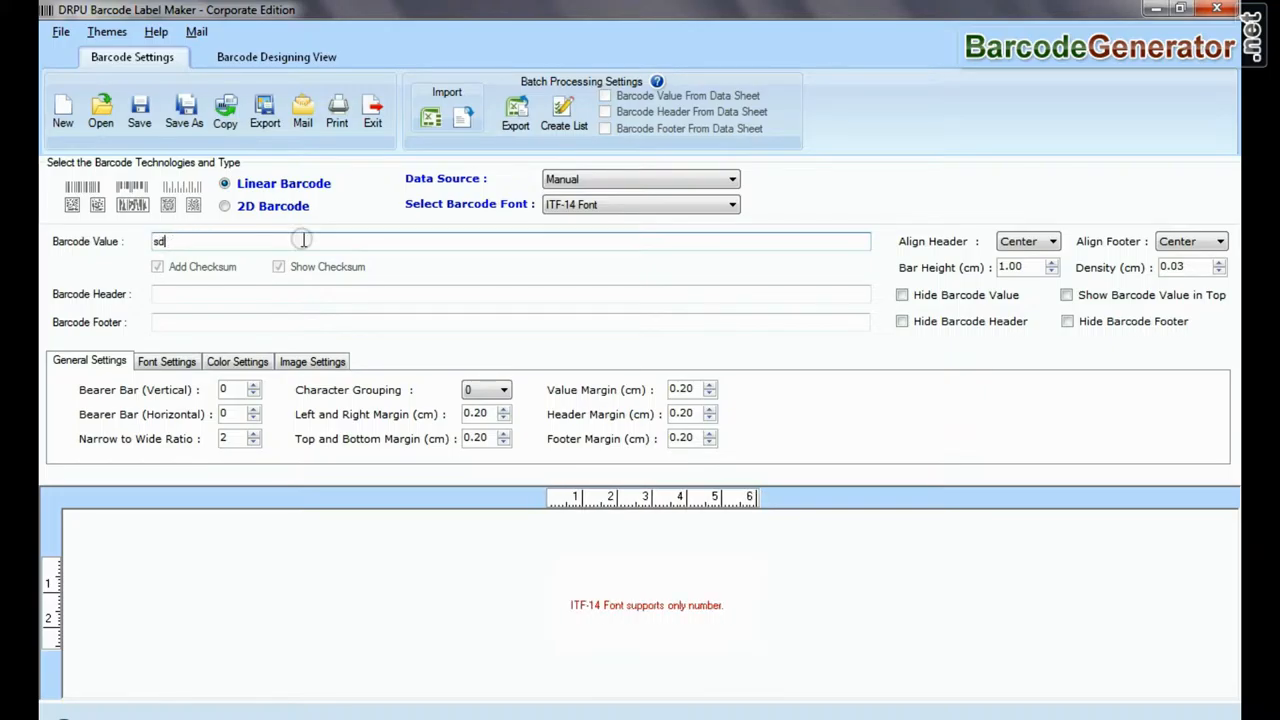
text(12345678948950)
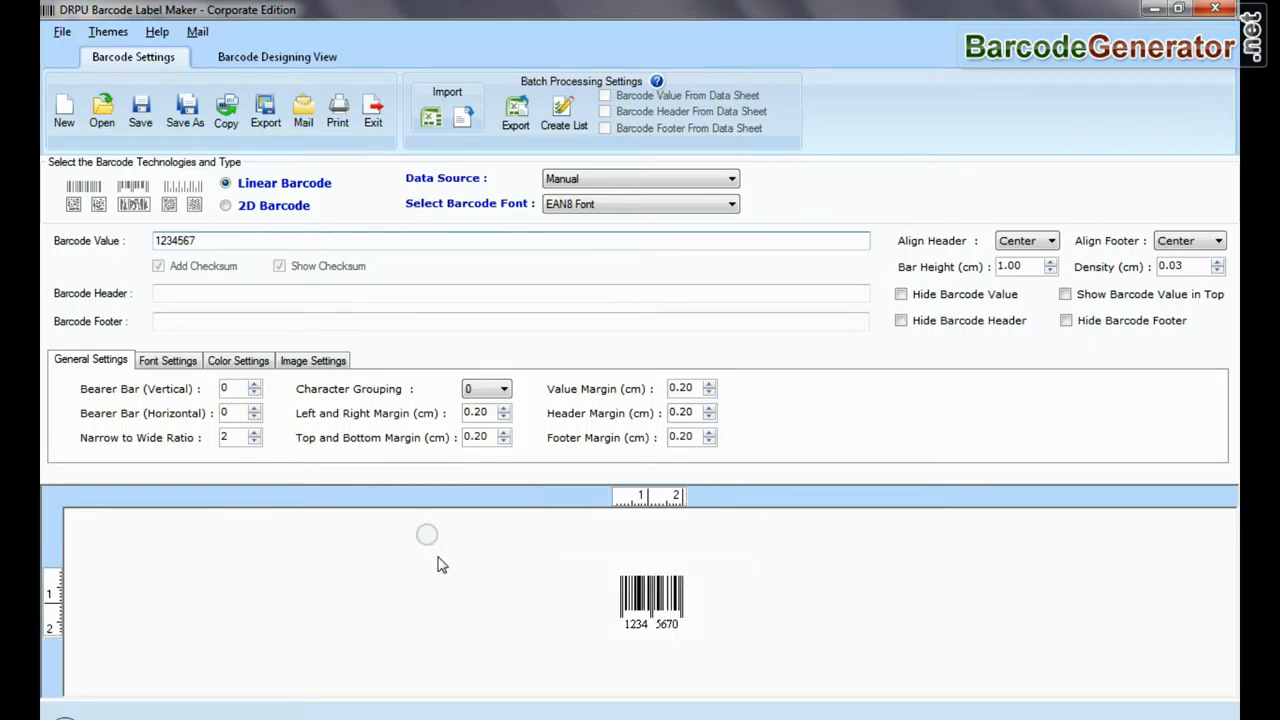
click(640, 204)
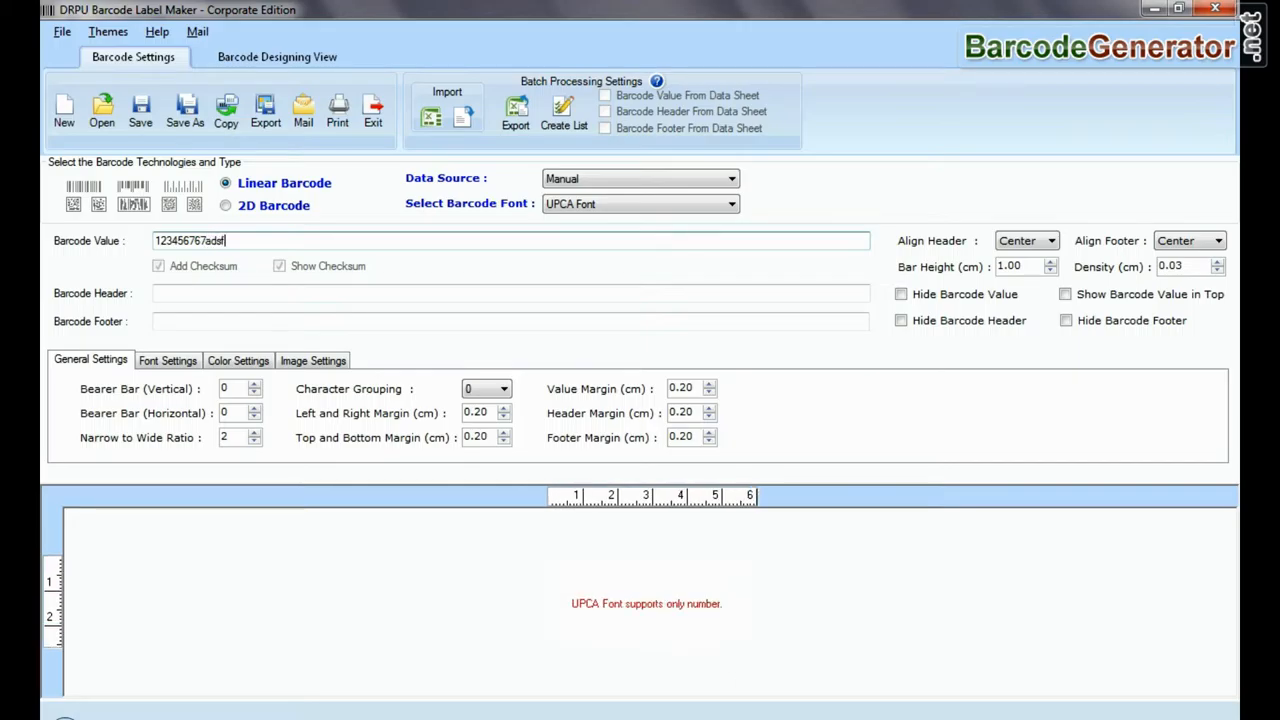
text(12345676709)
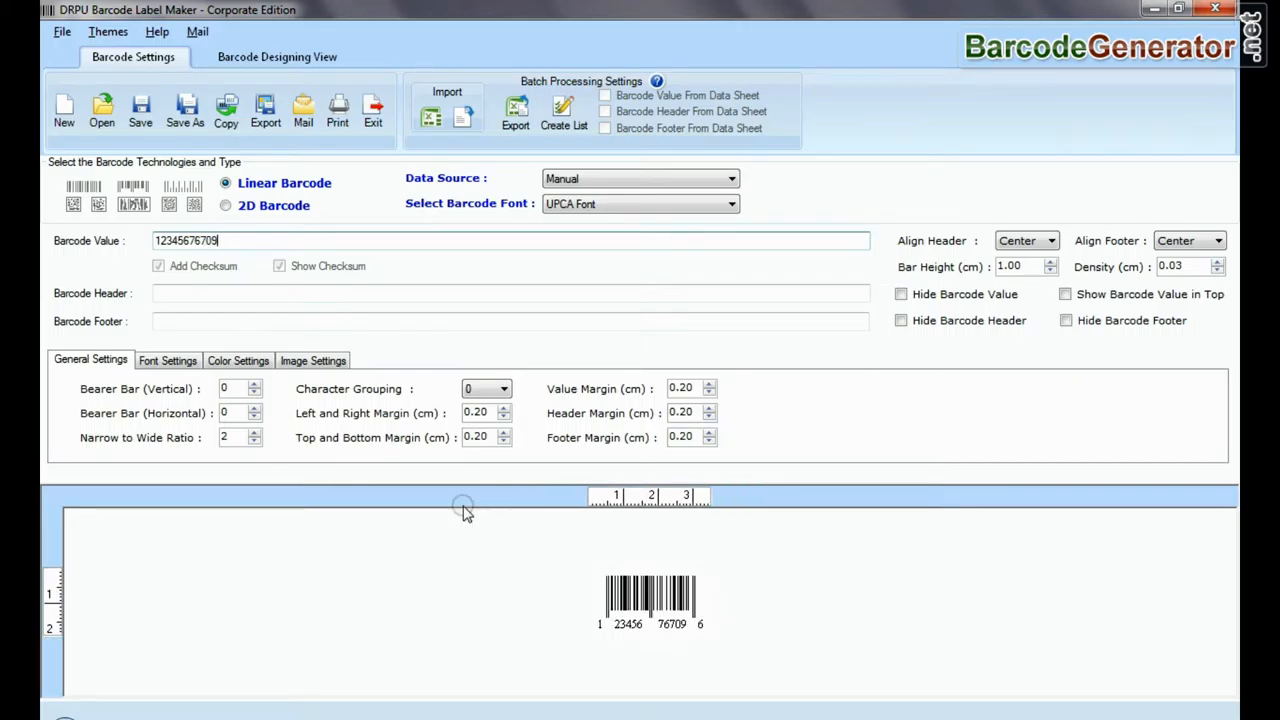
click(640, 197)
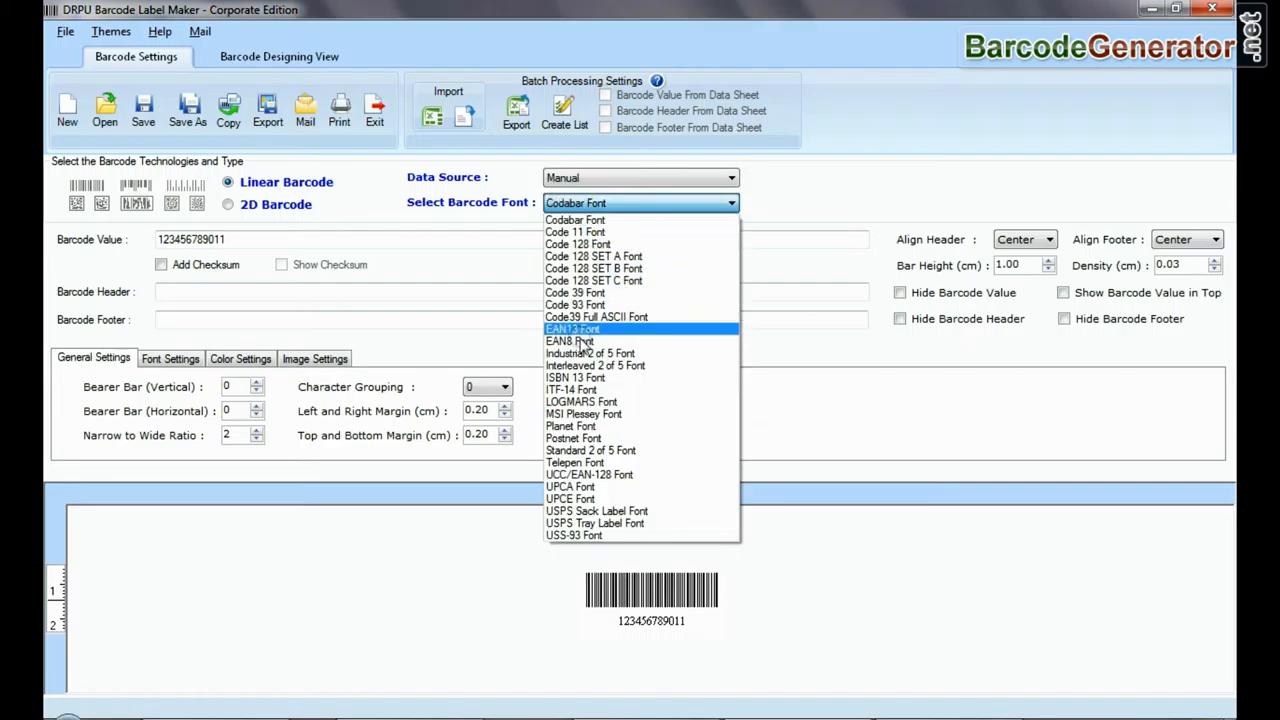
- Encode sdfghjaASD, FFG123354364, $%^&&*, _+1234AS and asd in Code 128
click(577, 244)
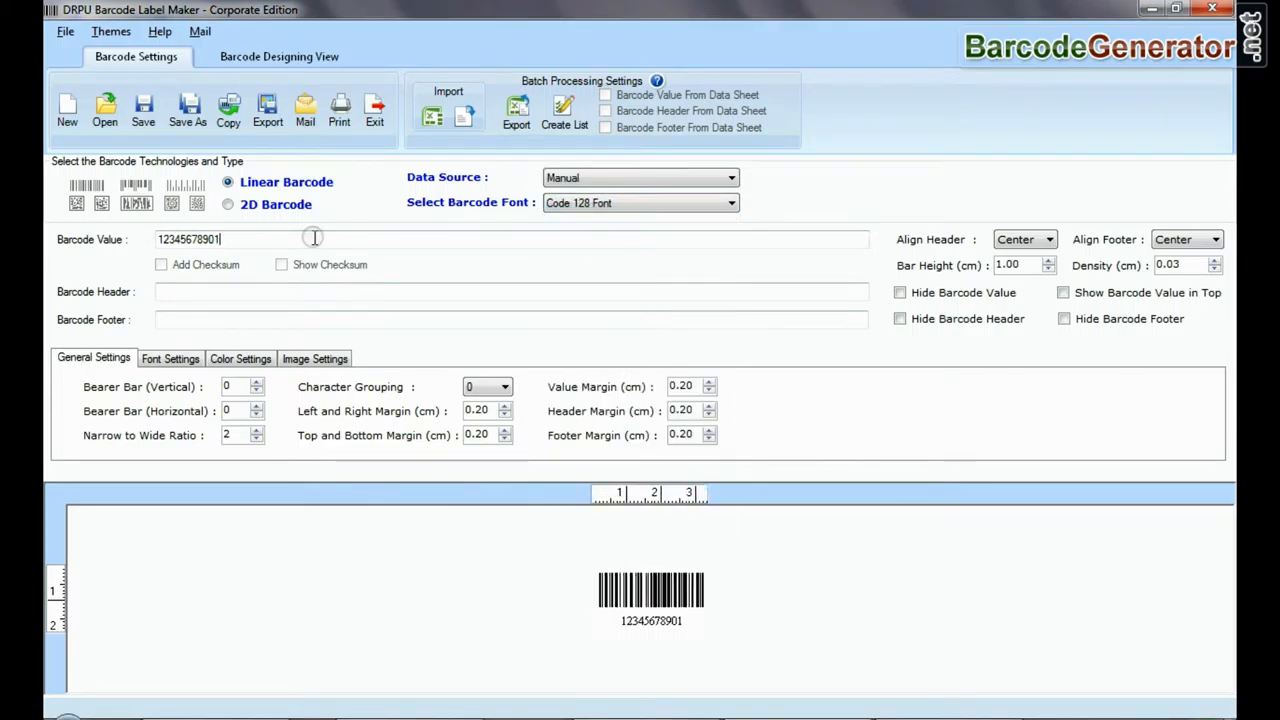
text(sdfghjaASD)
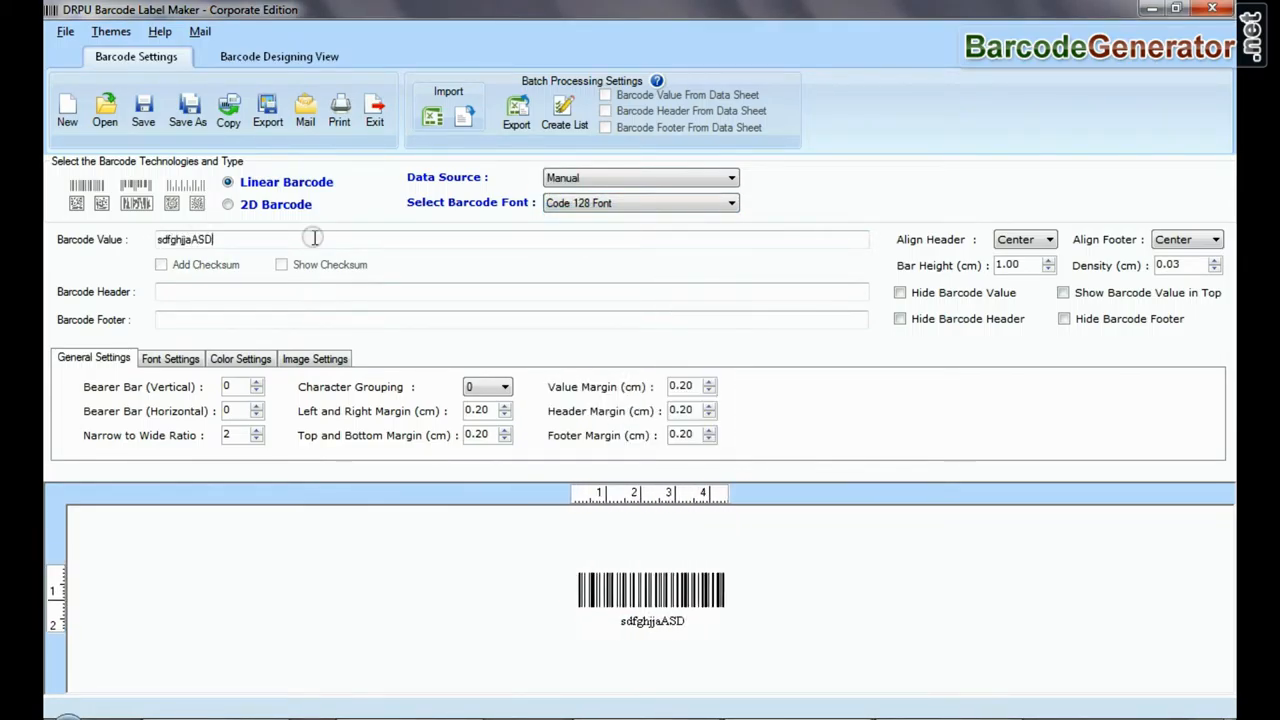
text(FFG123354364)
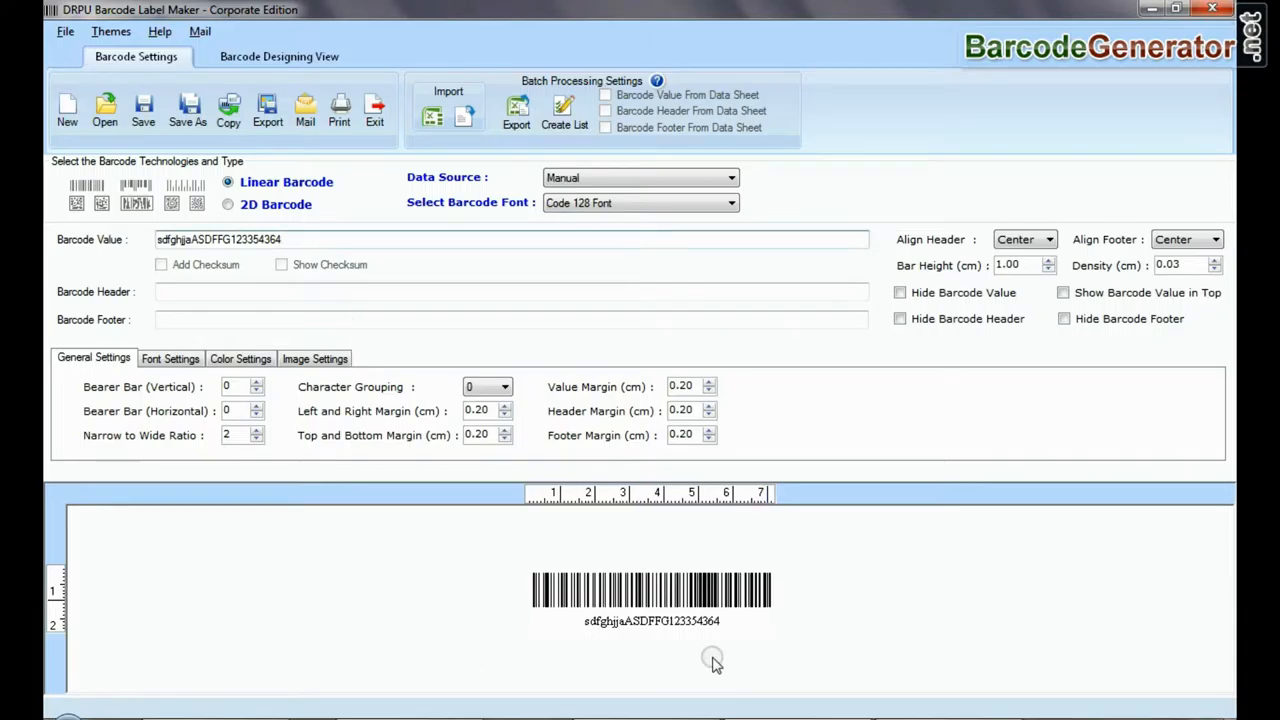
text($%^&&*)
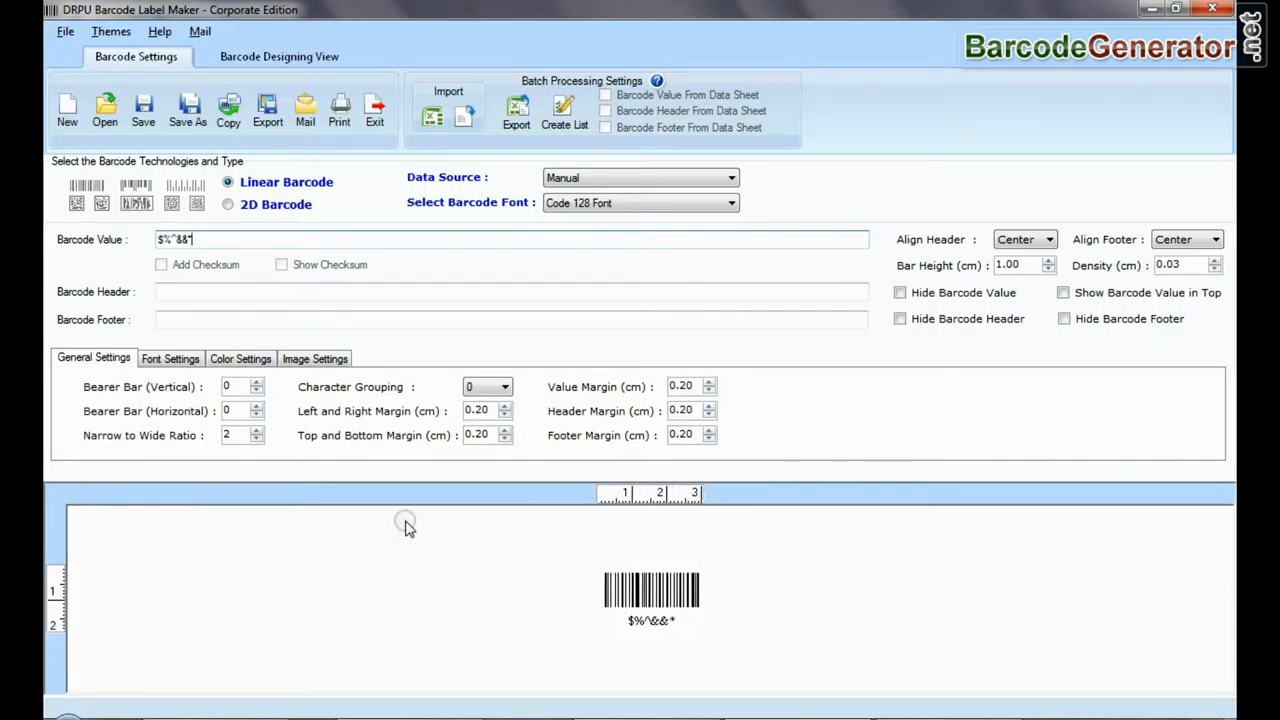
text(_+1234AS)
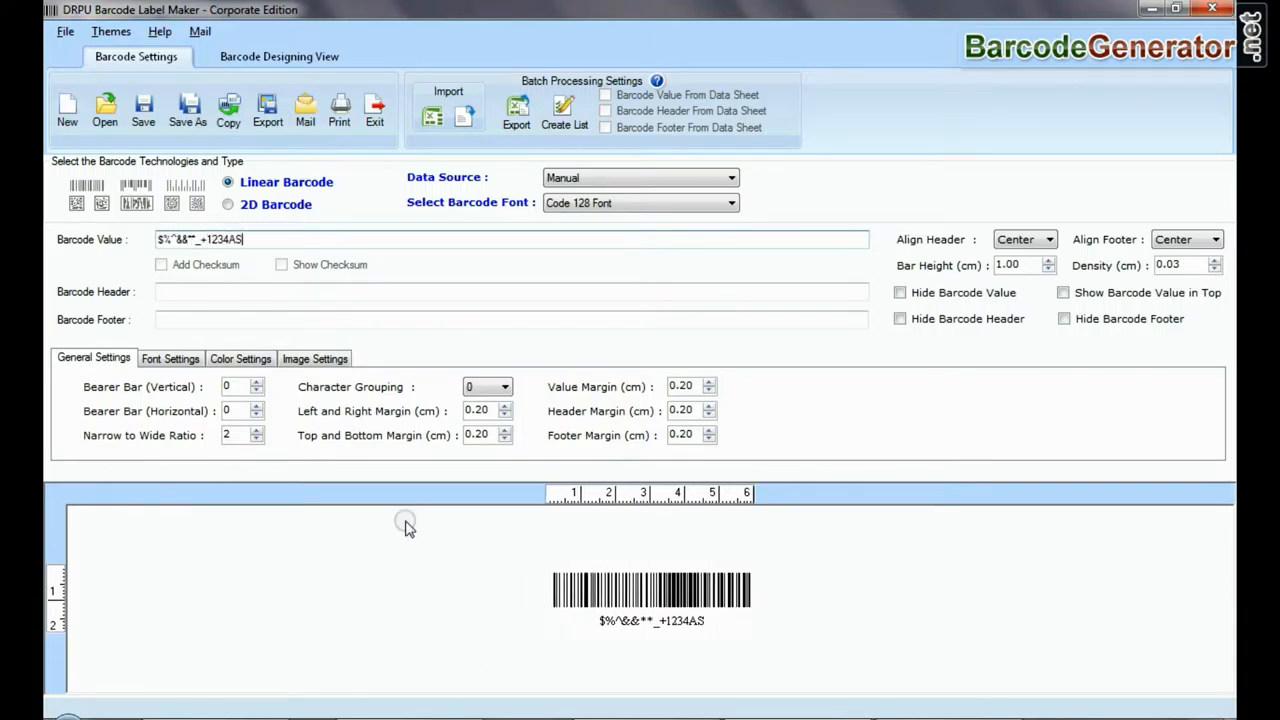
text(asd)
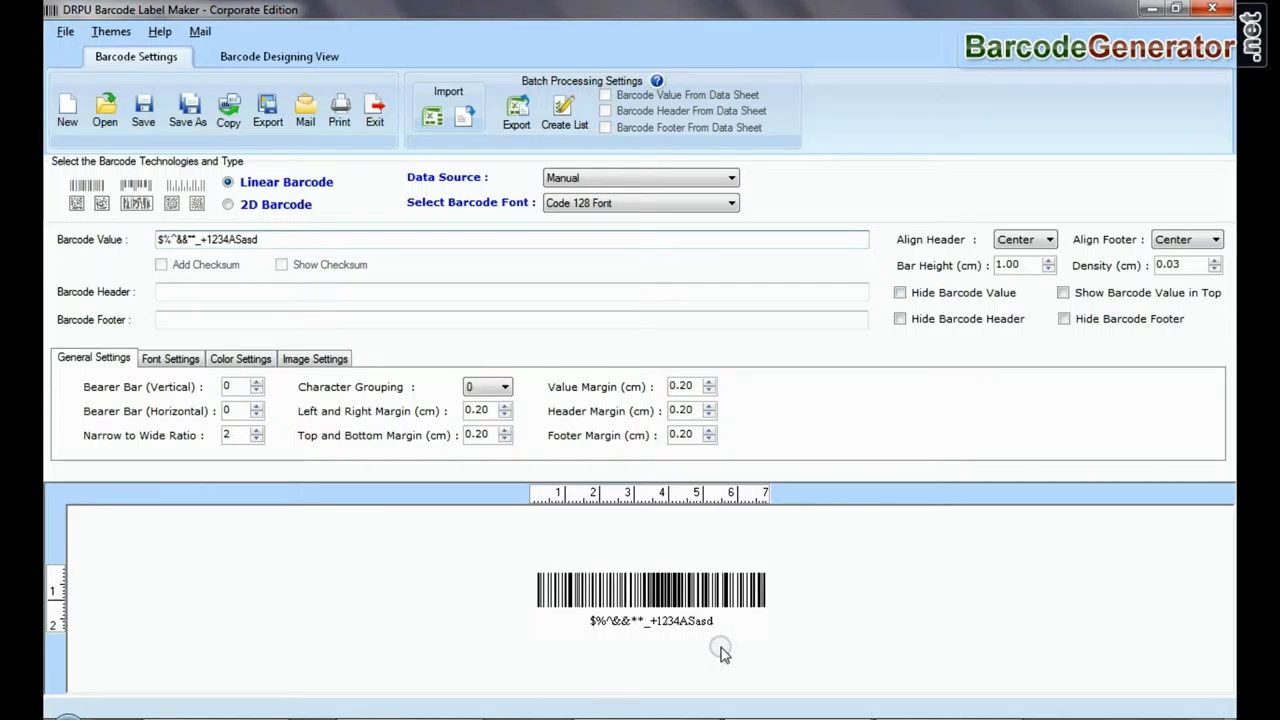
click(227, 204)
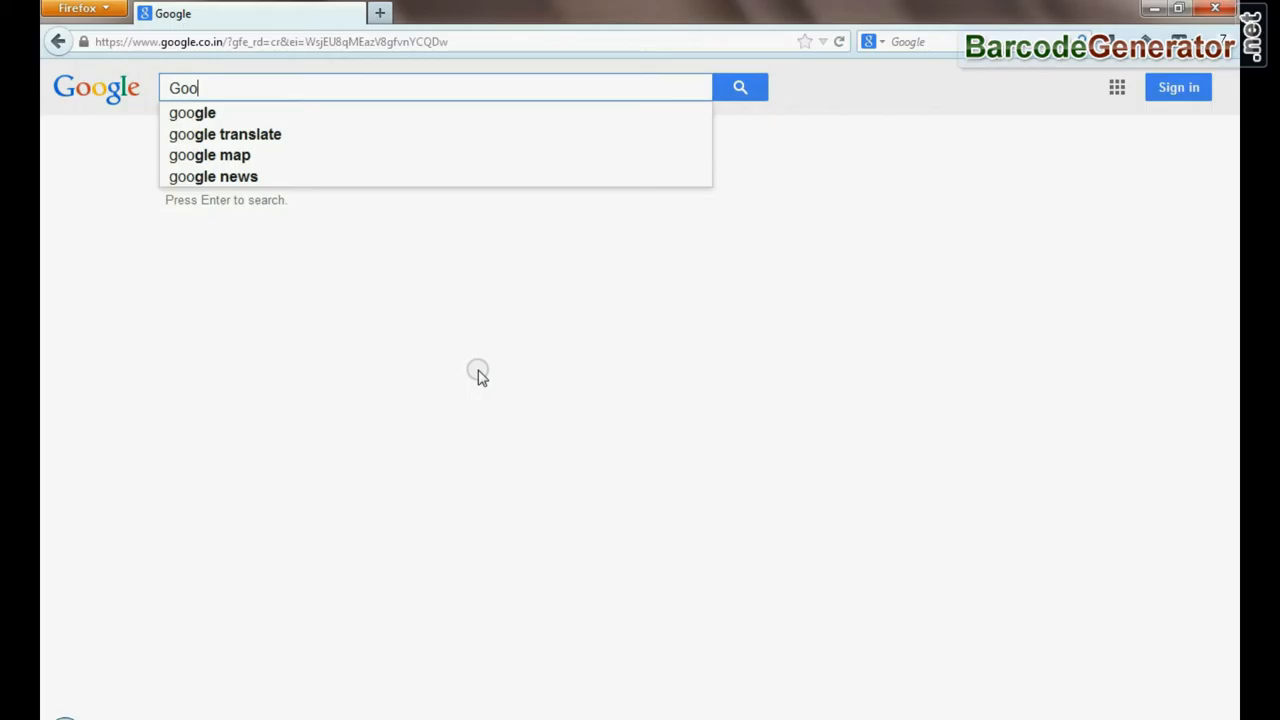
- Open Google Translate and enter 'Sample of barcode fonts by DRPU Software'
click(225, 134)
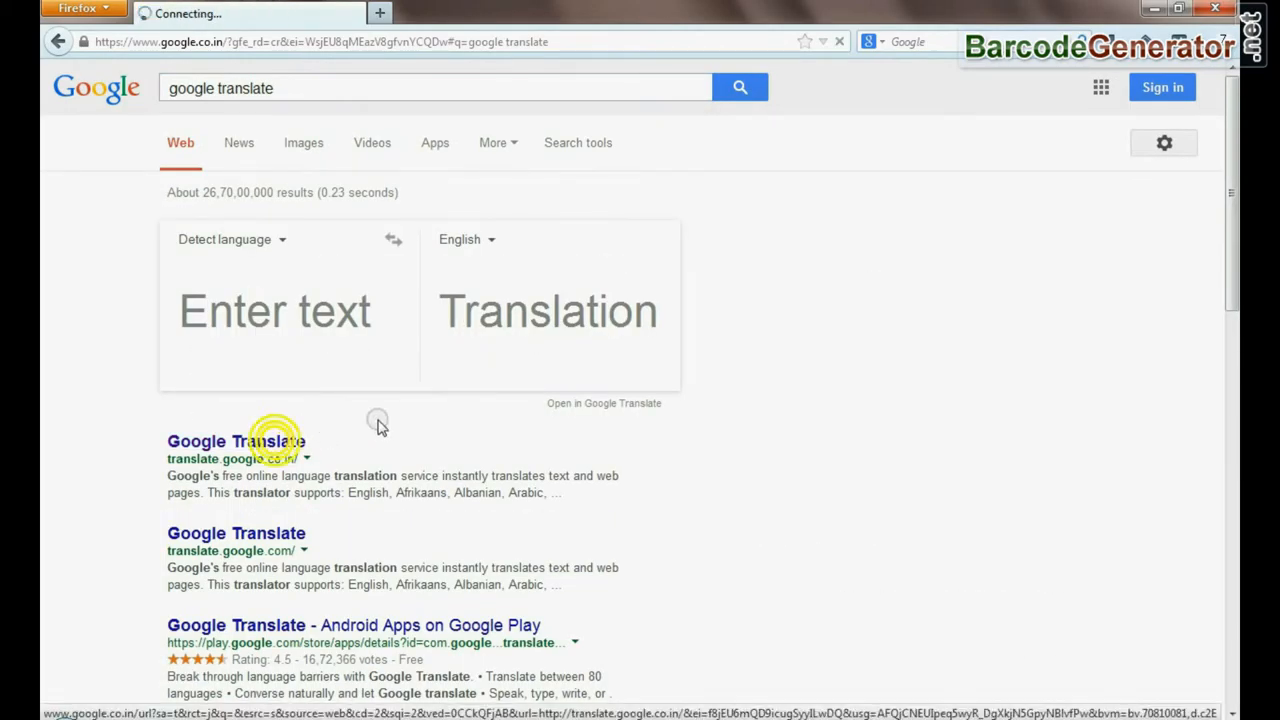
click(235, 441)
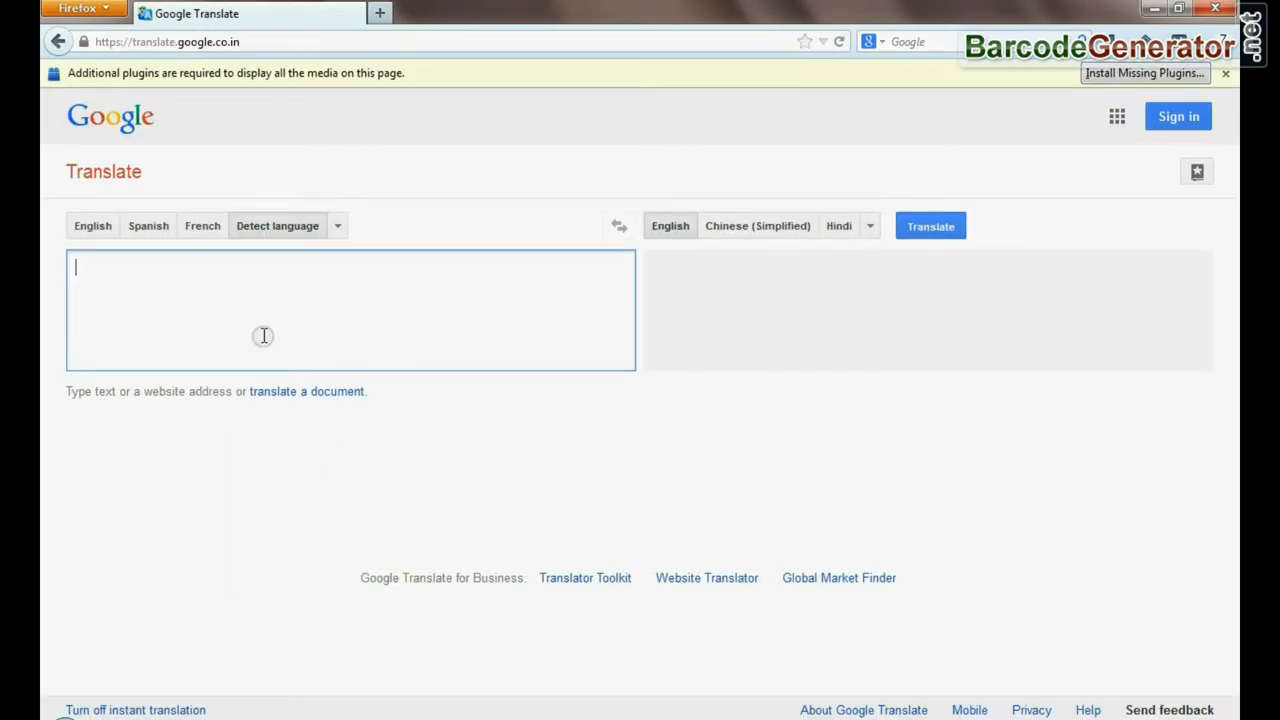
text(Sample of barcode fonts by DRPU Software)
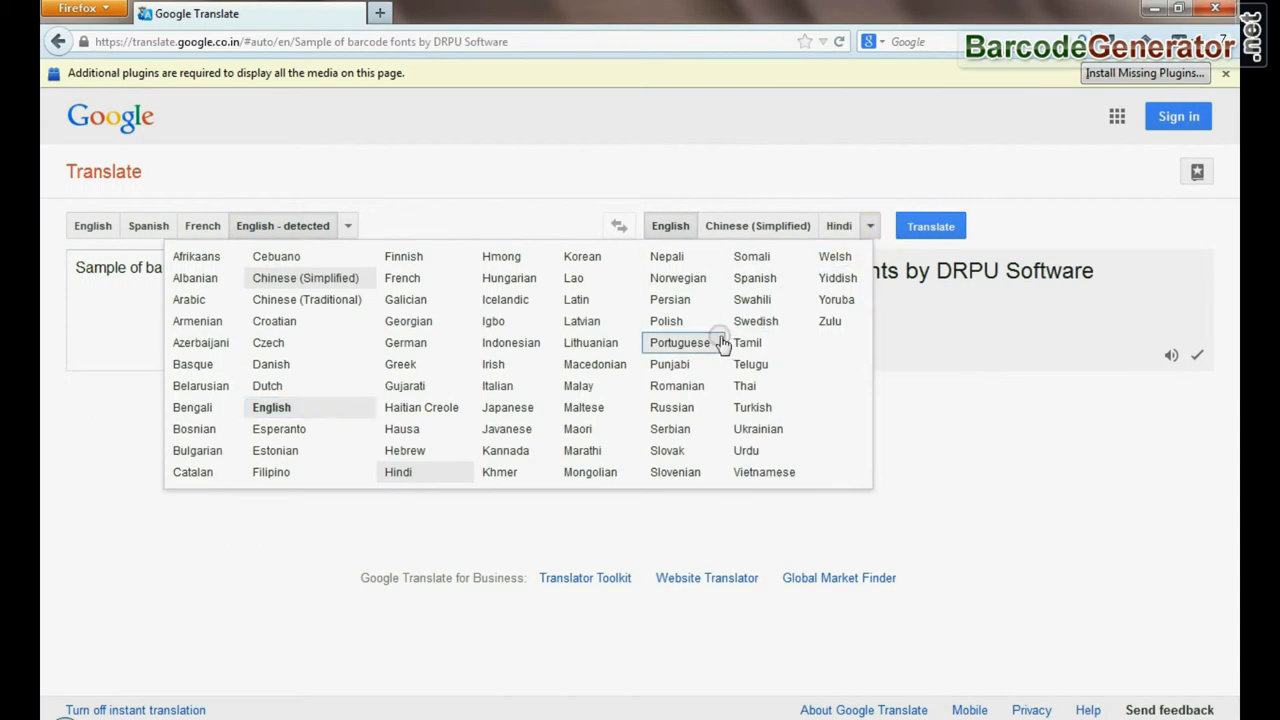
mouse_move(267, 342)
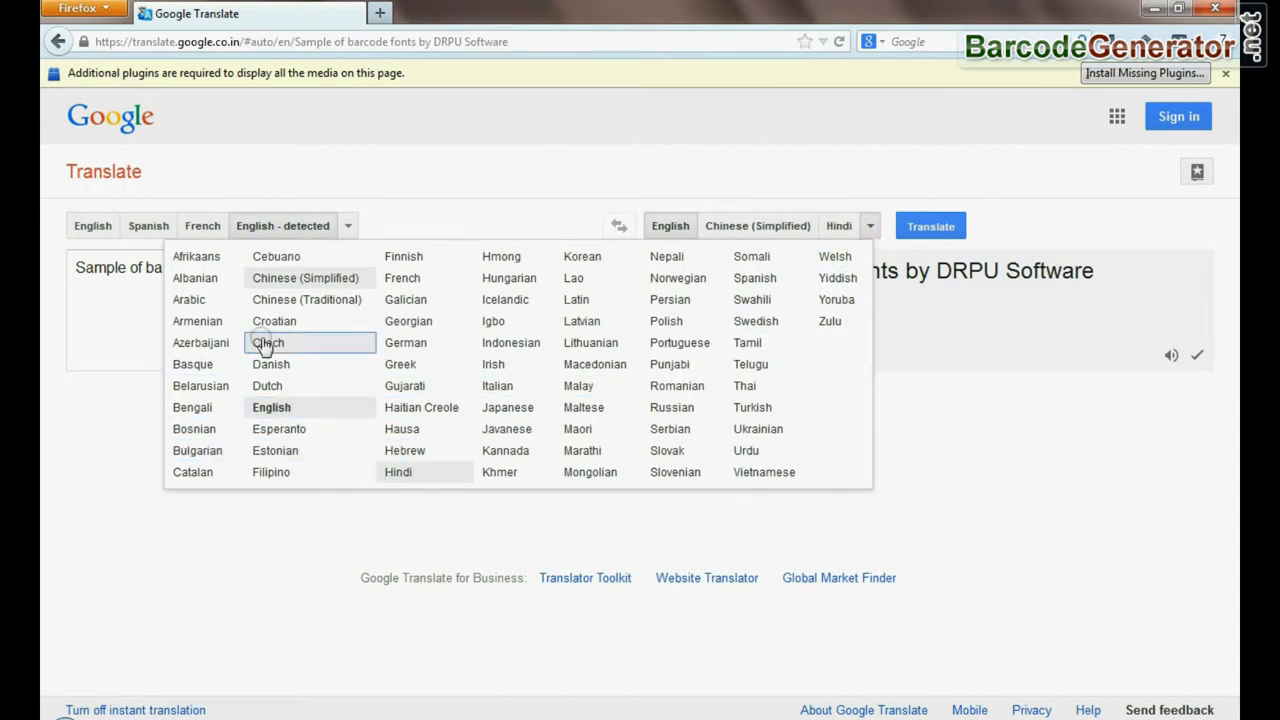
- Switch the 2D barcode font to QR Code, then translate the sentence into Arabic
click(305, 278)
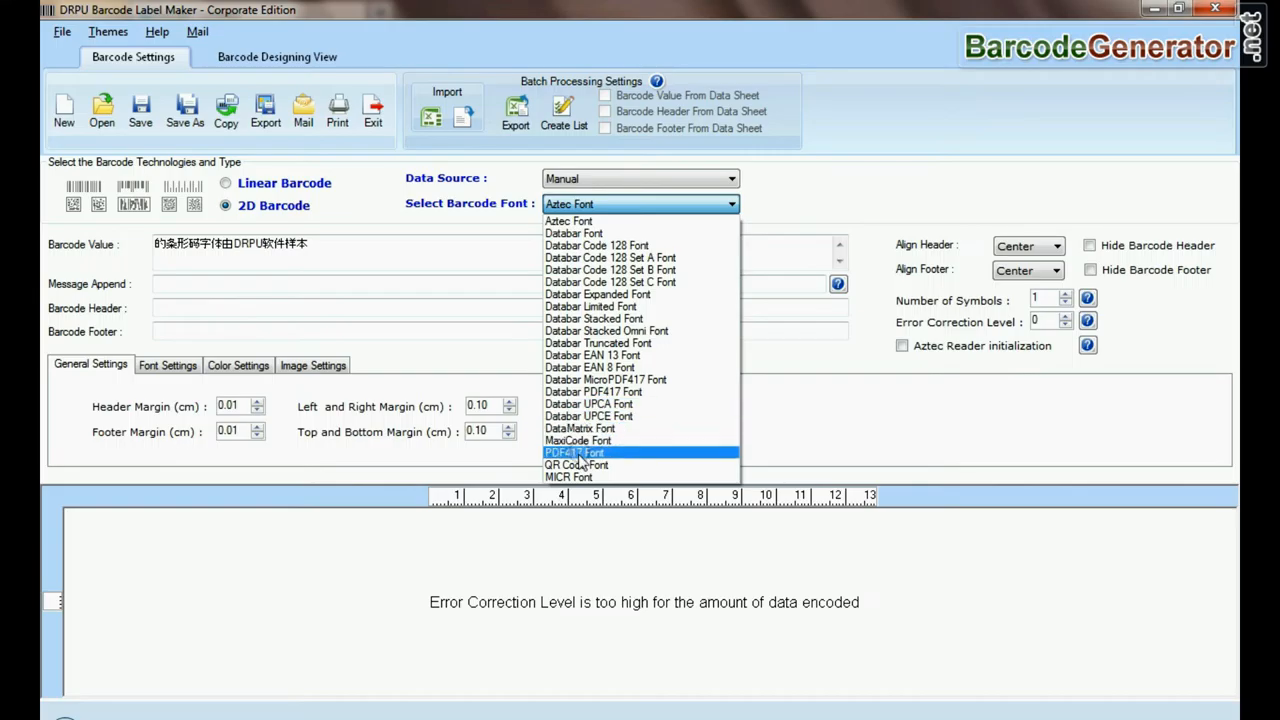
click(576, 464)
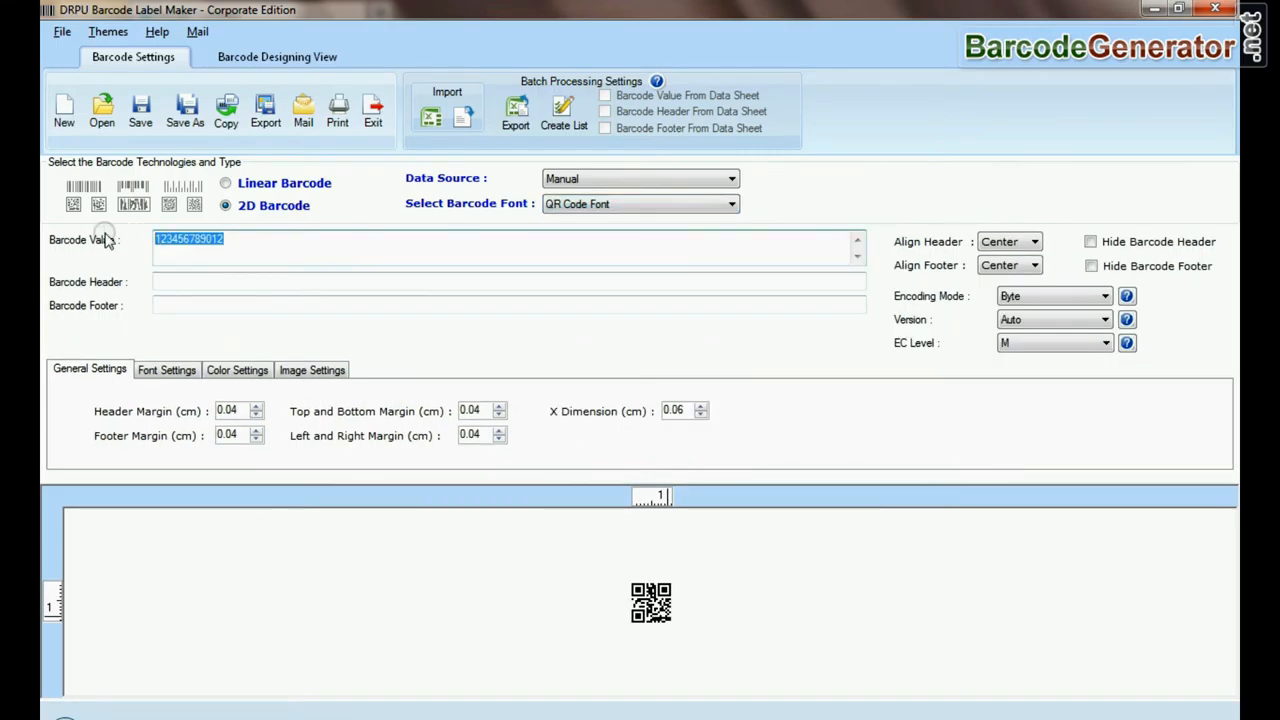
key(alt+tab)
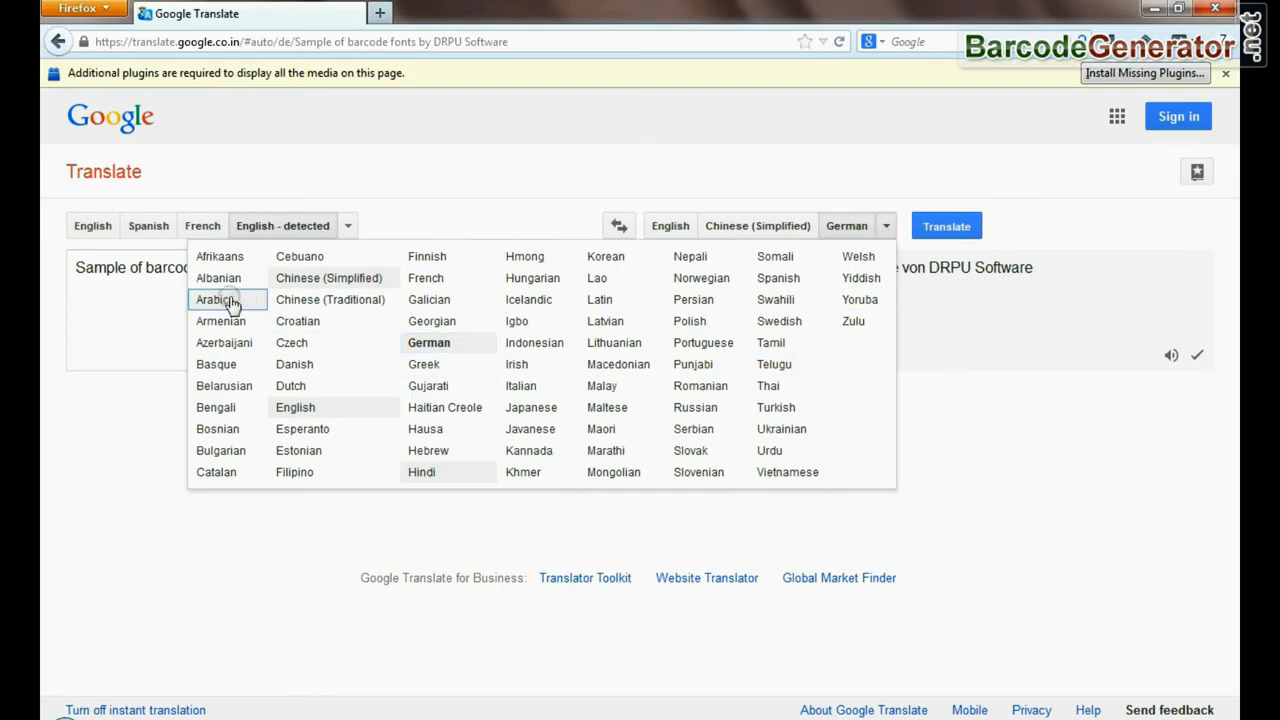
click(217, 299)
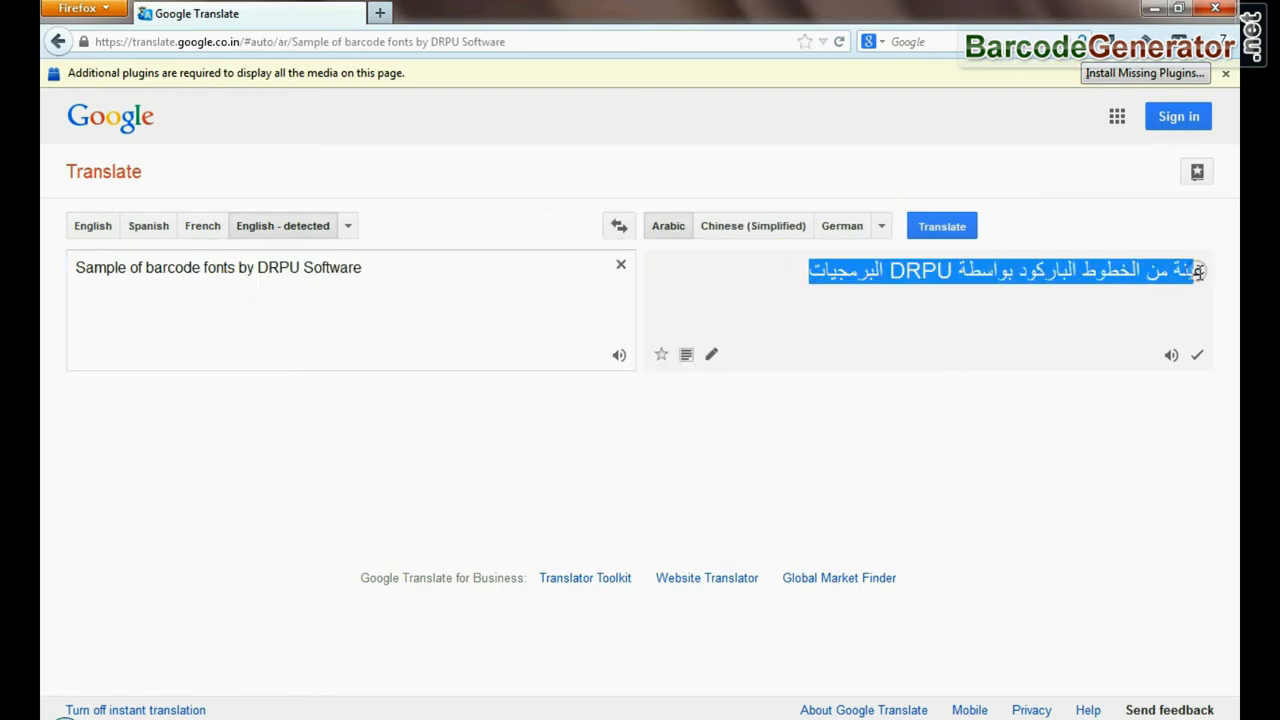